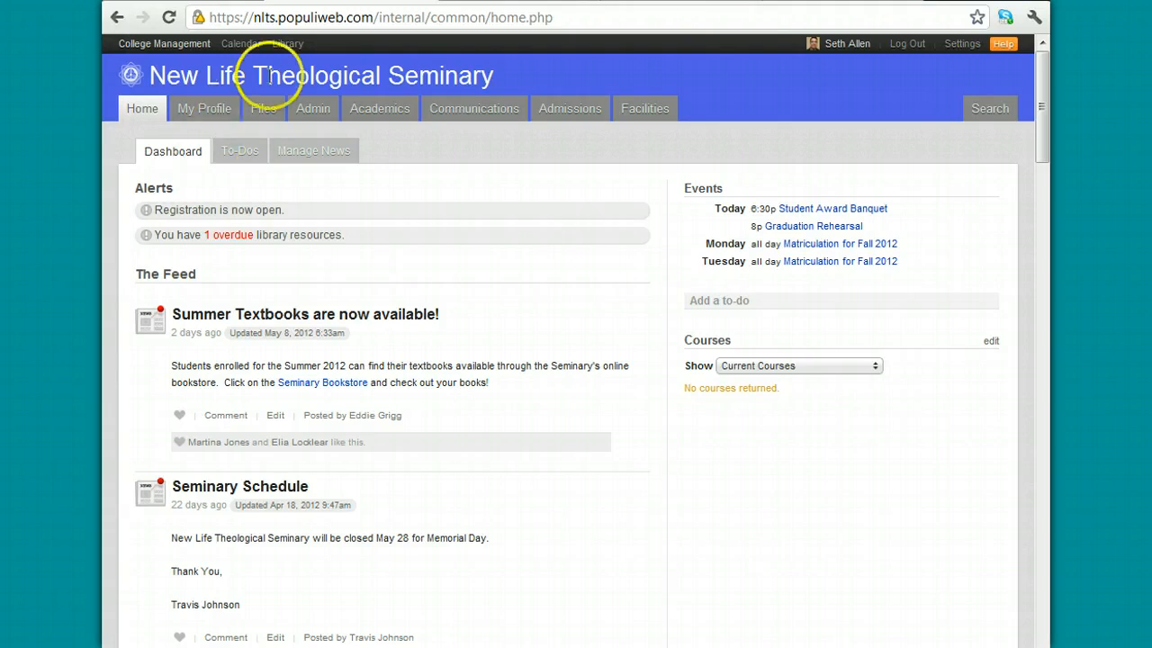
Search the library catalog for 'bereavement' across all libraries and resource types.
{"action": "left_click", "coordinate": [306, 43]}
{"action": "type", "text": "bereavment"}
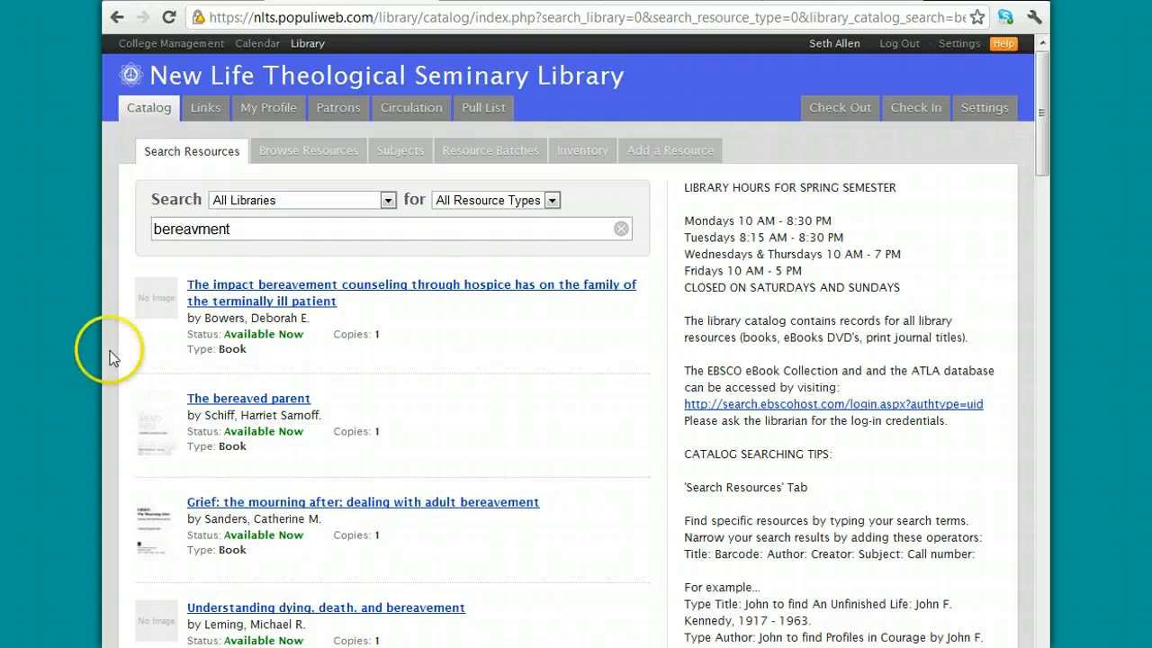
Open the catalog record for 'The bereaved parent' by Harriet Sarnoff Schiff from the results.
{"action": "left_click", "coordinate": [248, 397]}
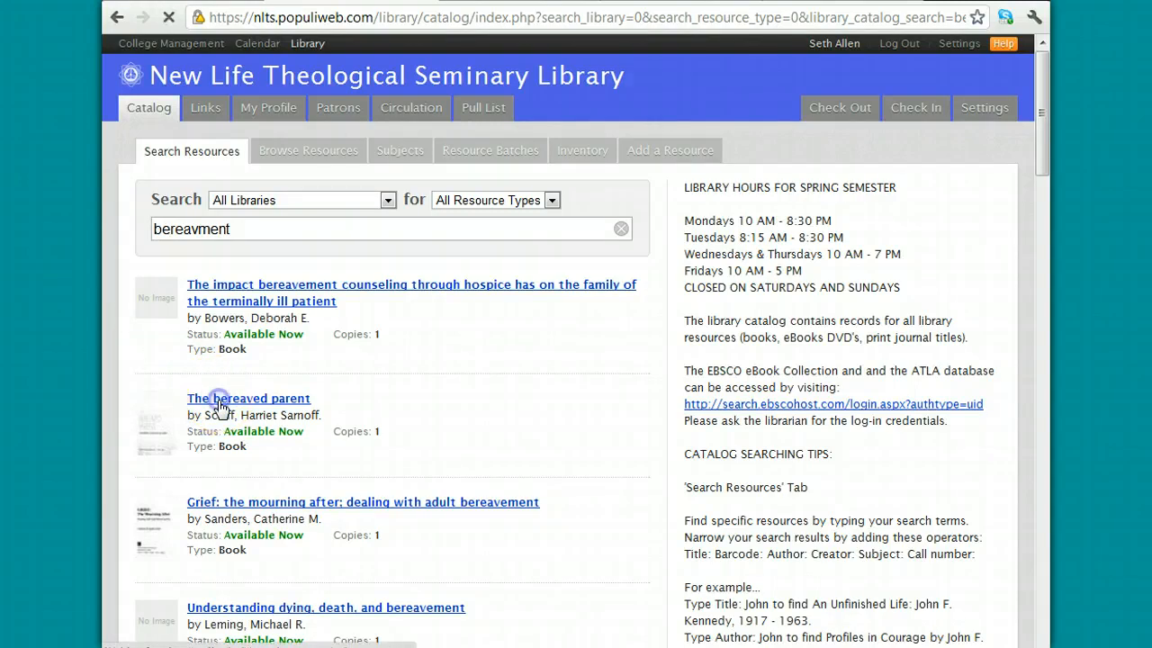
{"action": "left_click", "coordinate": [248, 398]}
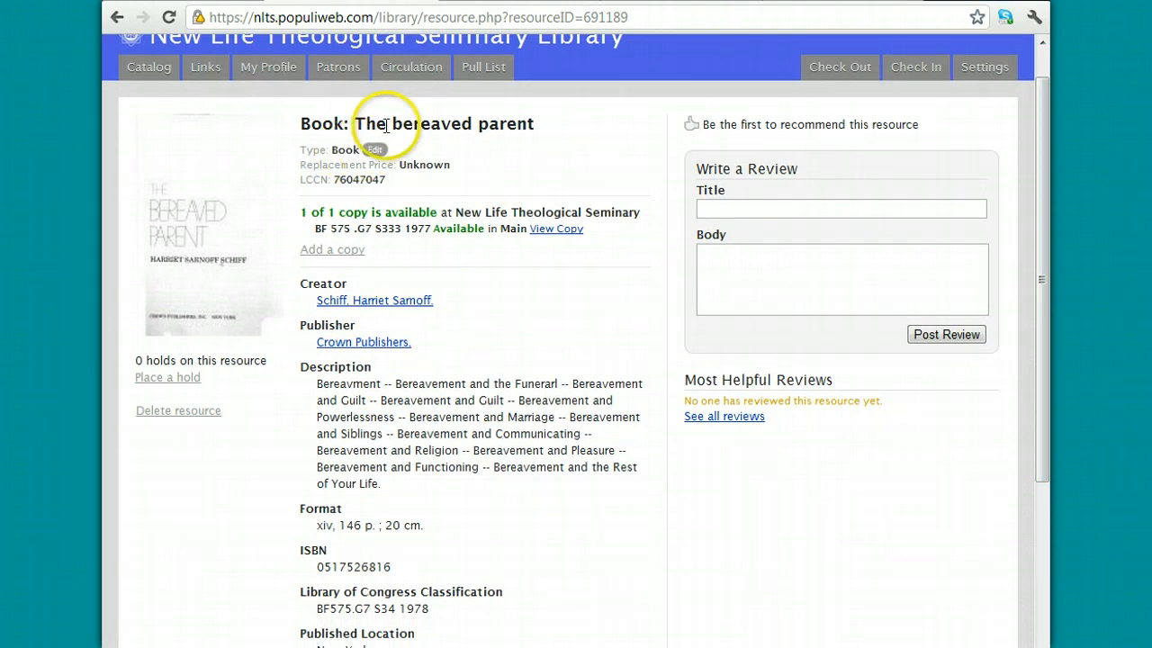
{"action": "mouse_move", "coordinate": [482, 151]}
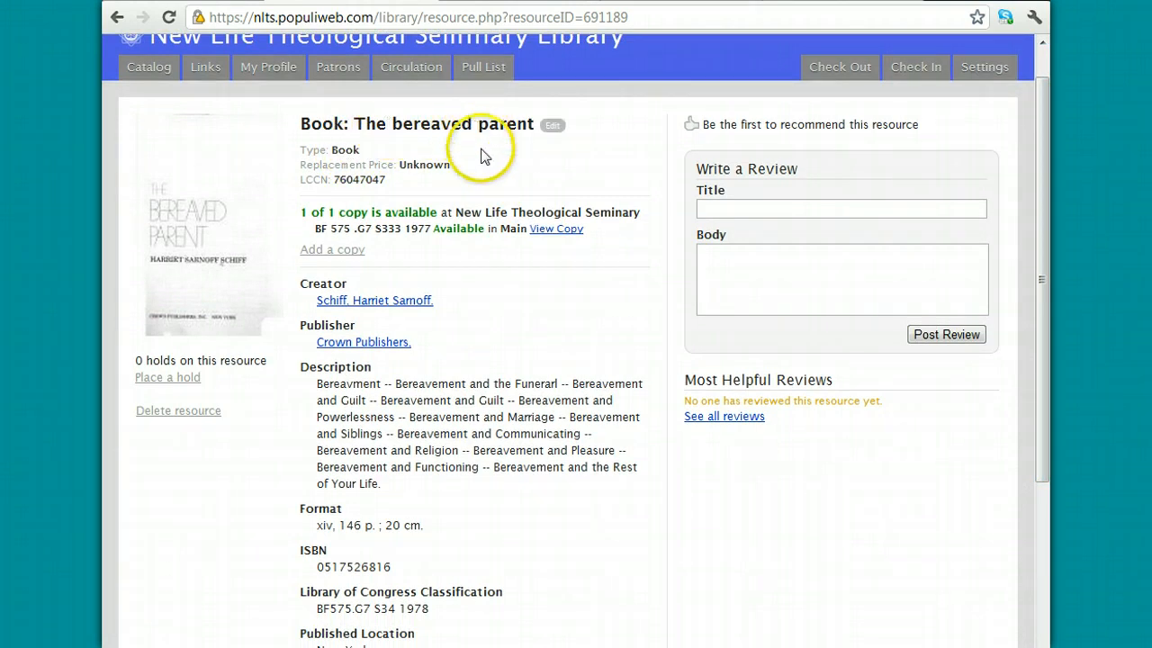
{"action": "mouse_move", "coordinate": [363, 228]}
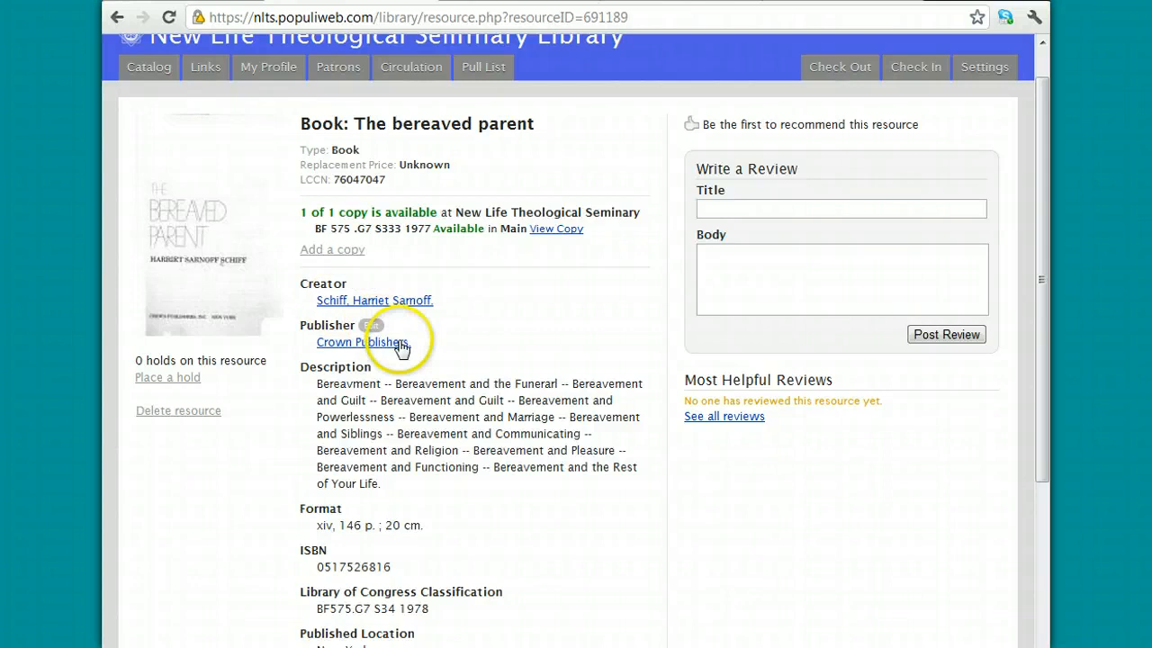
{"action": "scroll", "scroll_direction": "down", "scroll_amount": 3}
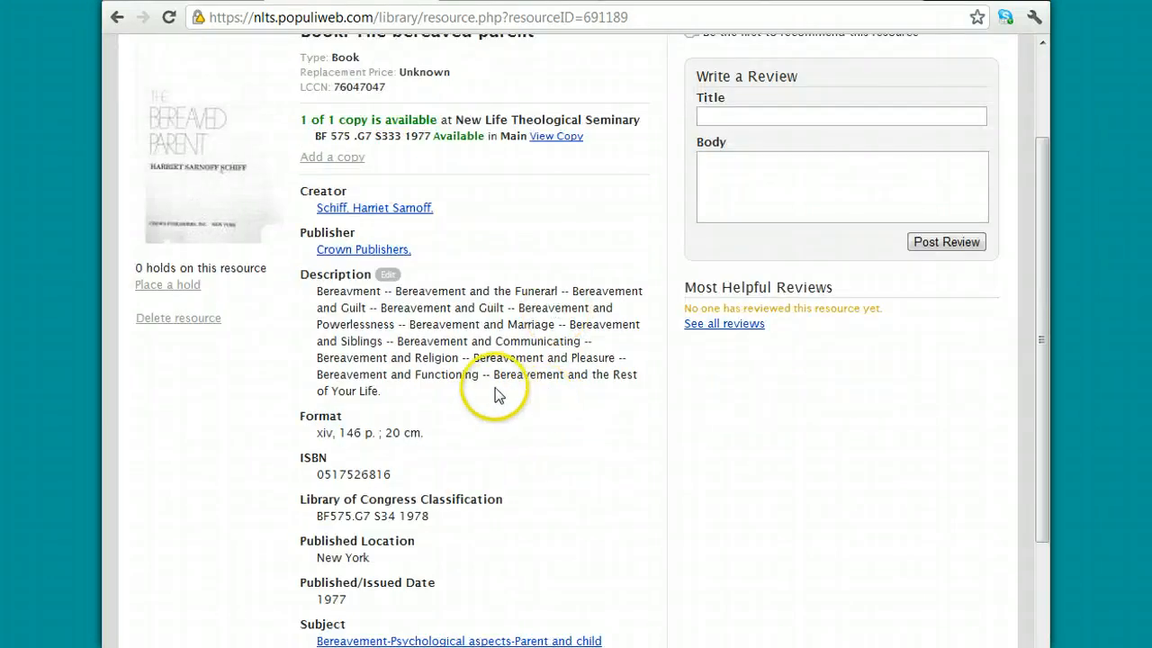
{"action": "mouse_move", "coordinate": [432, 395]}
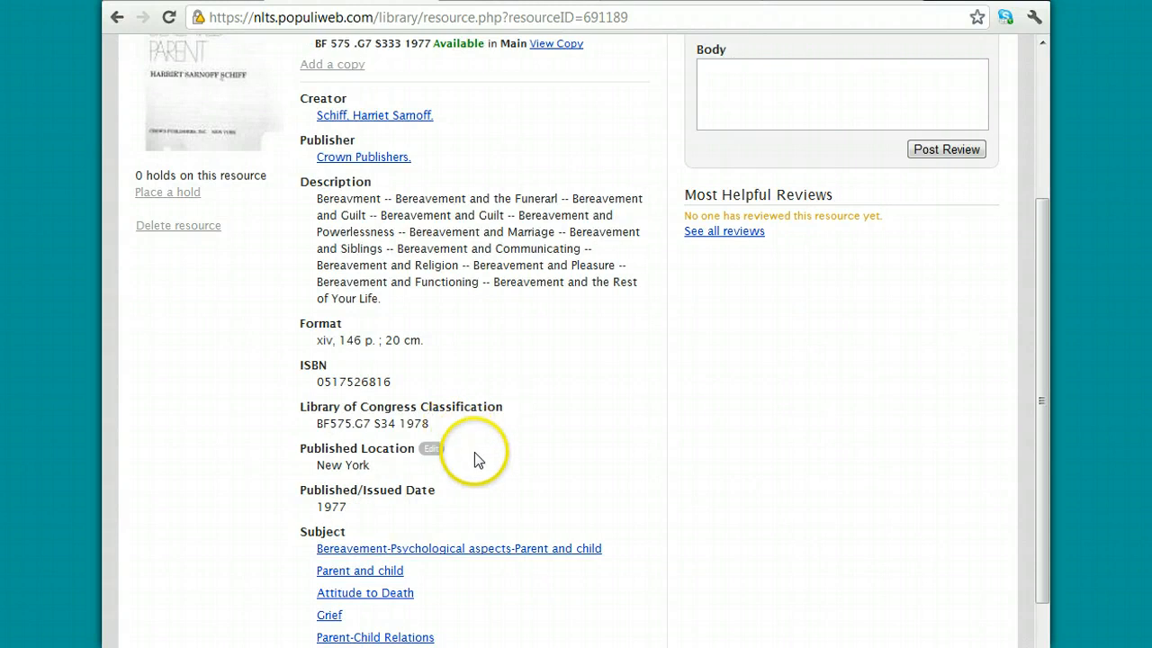
{"action": "scroll", "scroll_direction": "down", "scroll_amount": 3}
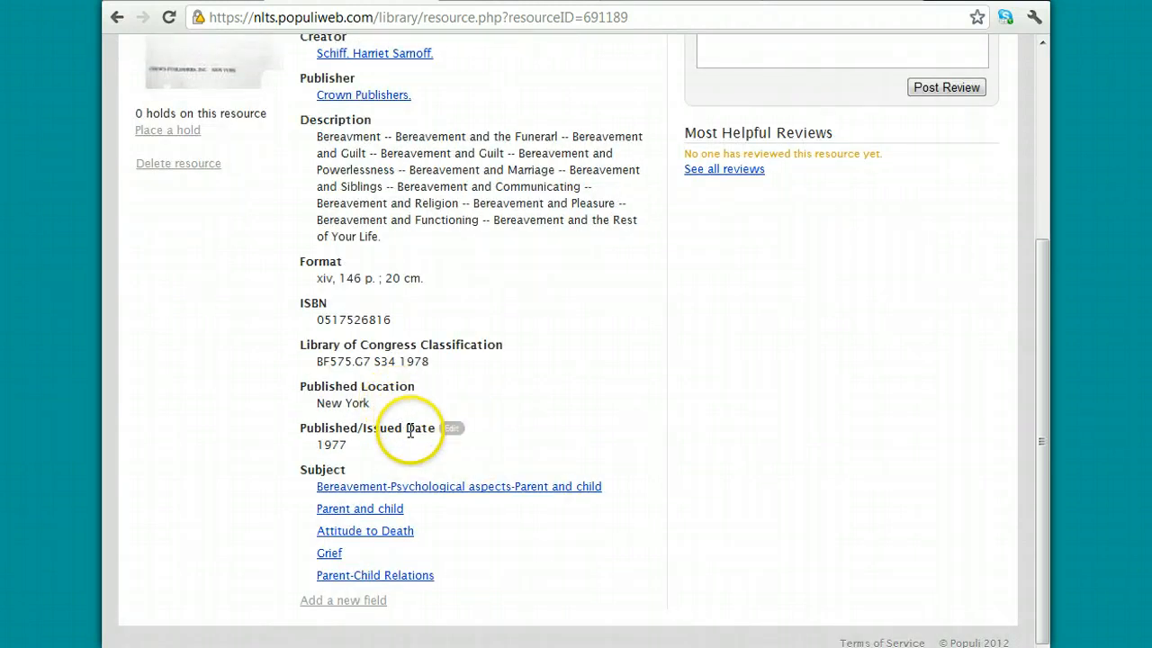
{"action": "mouse_move", "coordinate": [468, 495]}
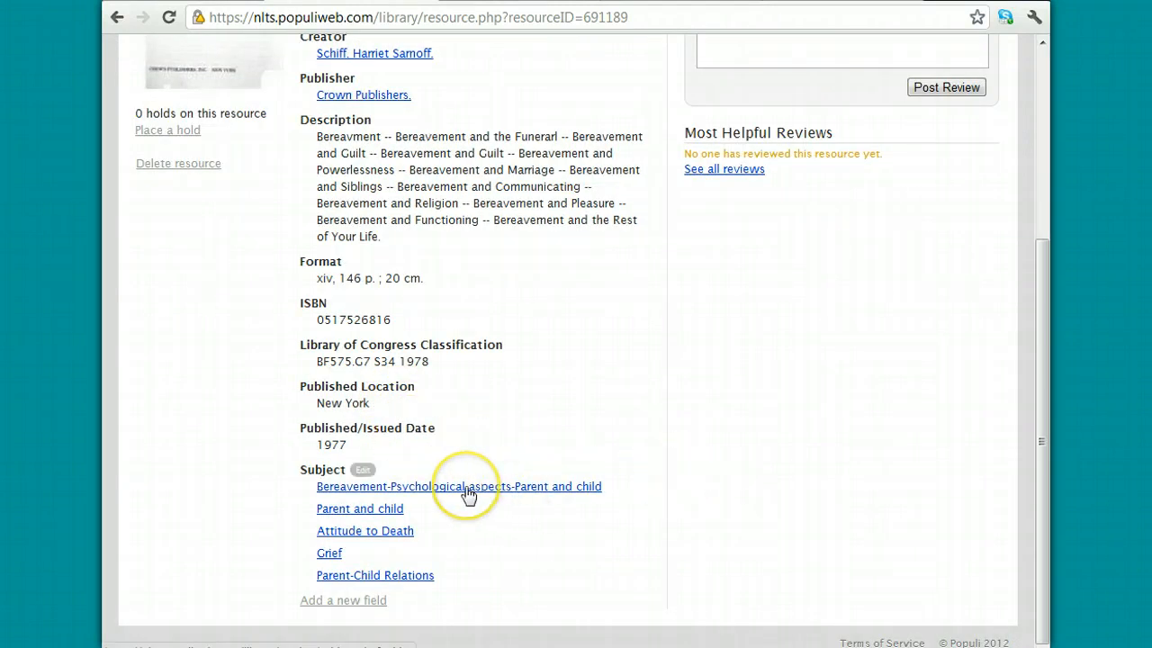